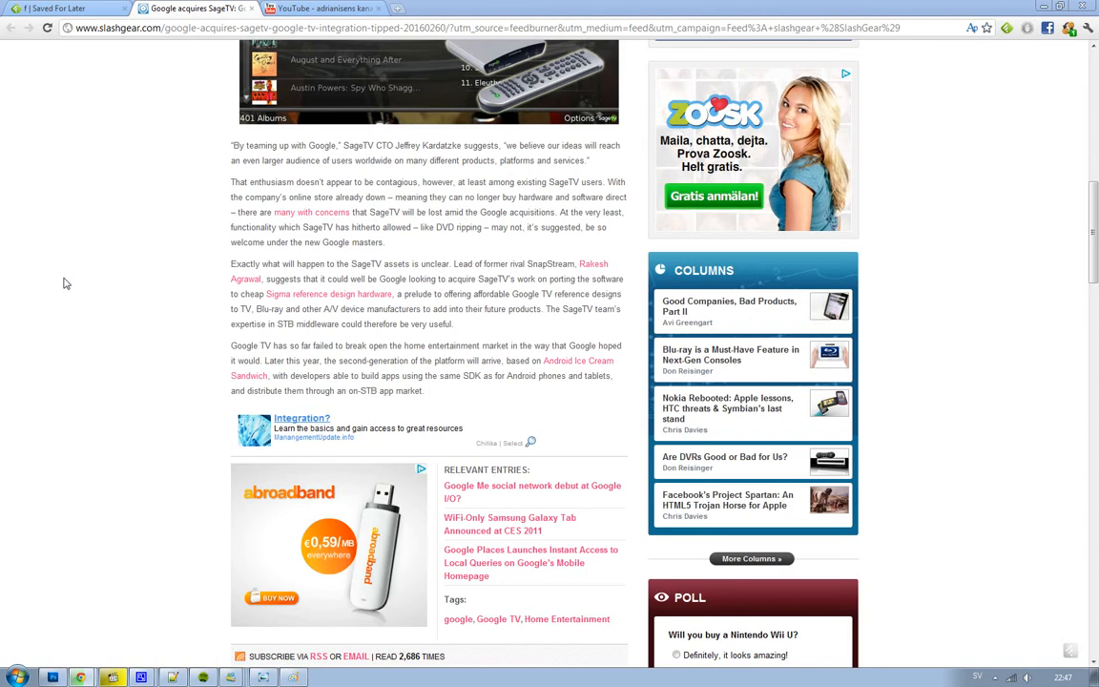
{"action": "scroll", "scroll_direction": "up", "scroll_amount": 3}
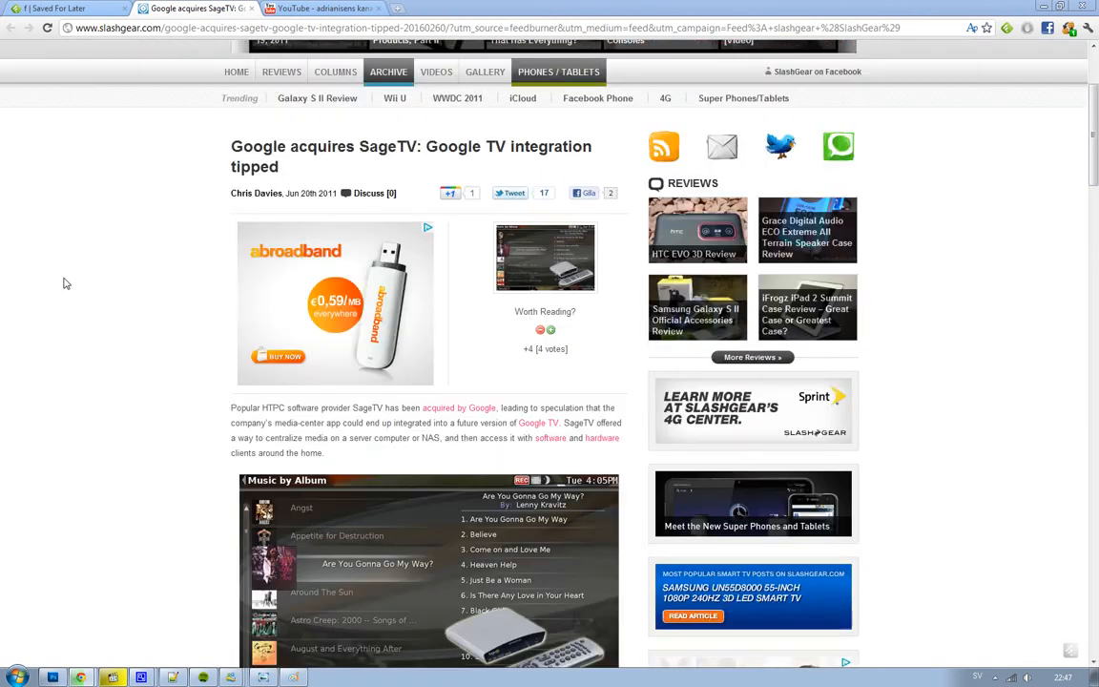
{"action": "scroll", "scroll_direction": "down", "scroll_amount": 3}
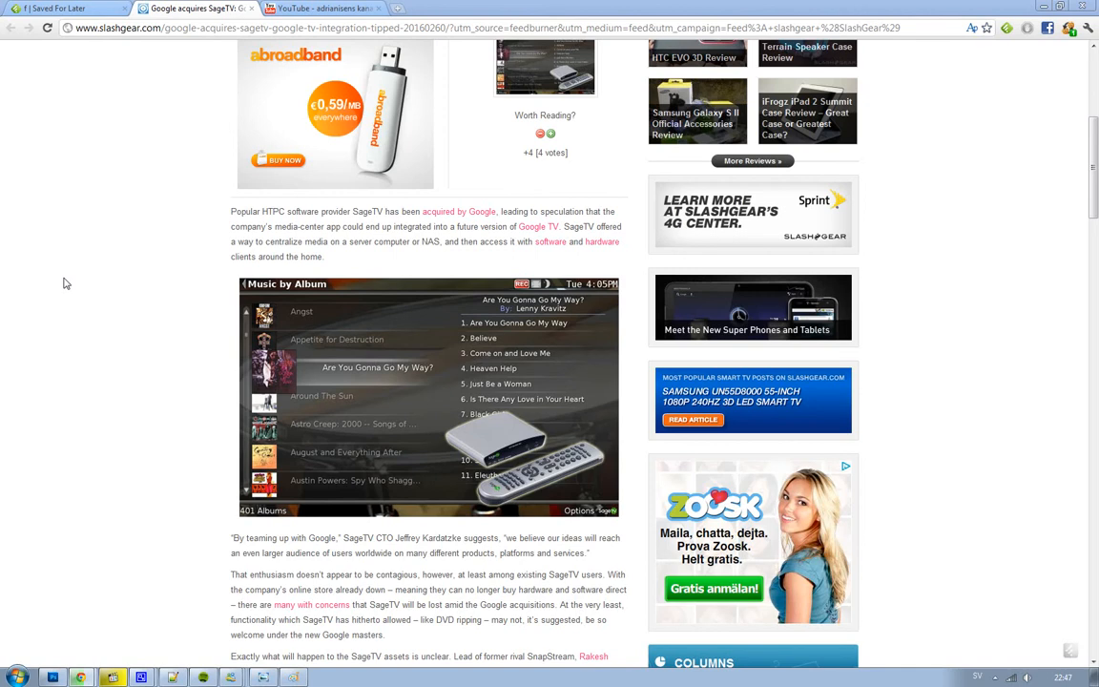
{"action": "mouse_move", "coordinate": [61, 287]}
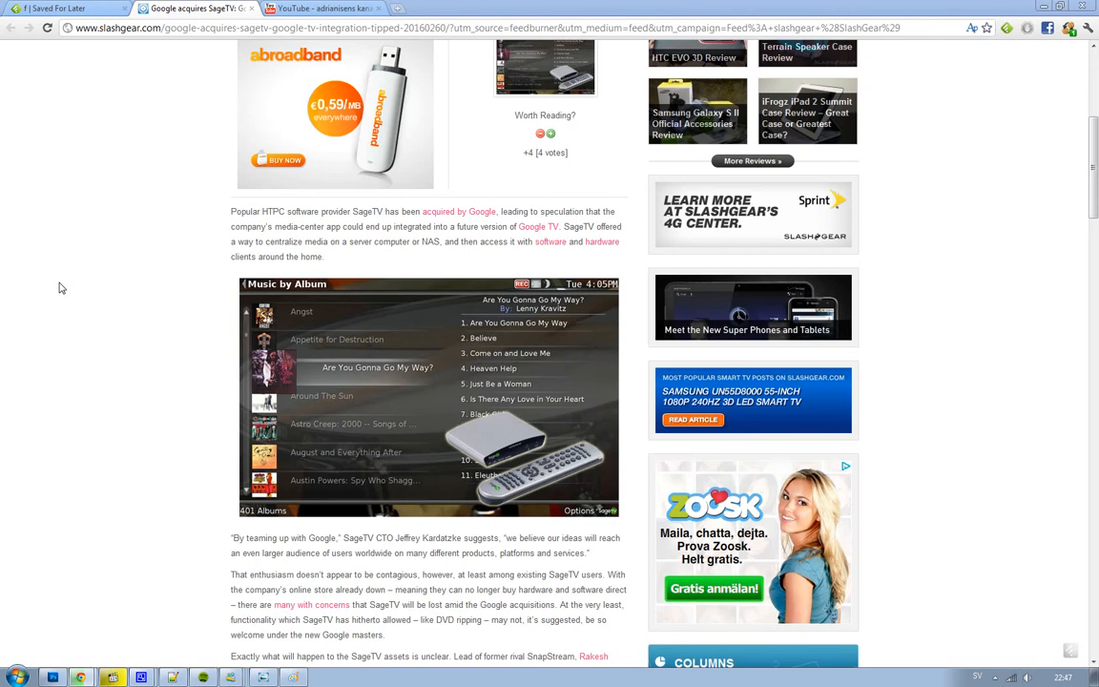
{"action": "mouse_move", "coordinate": [191, 427]}
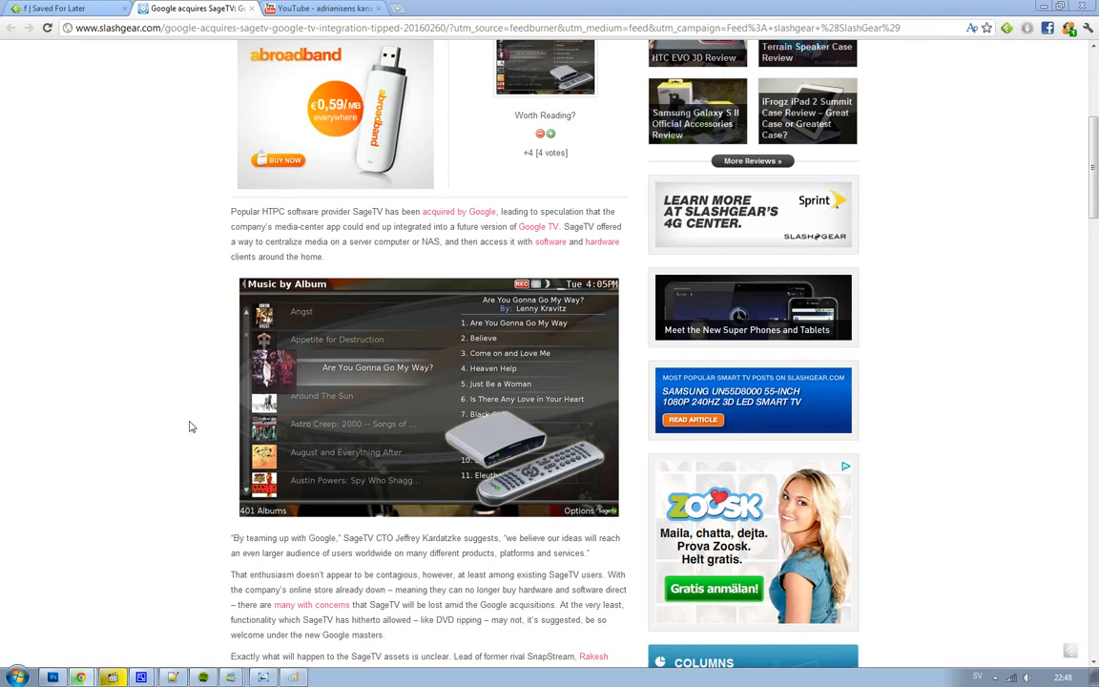